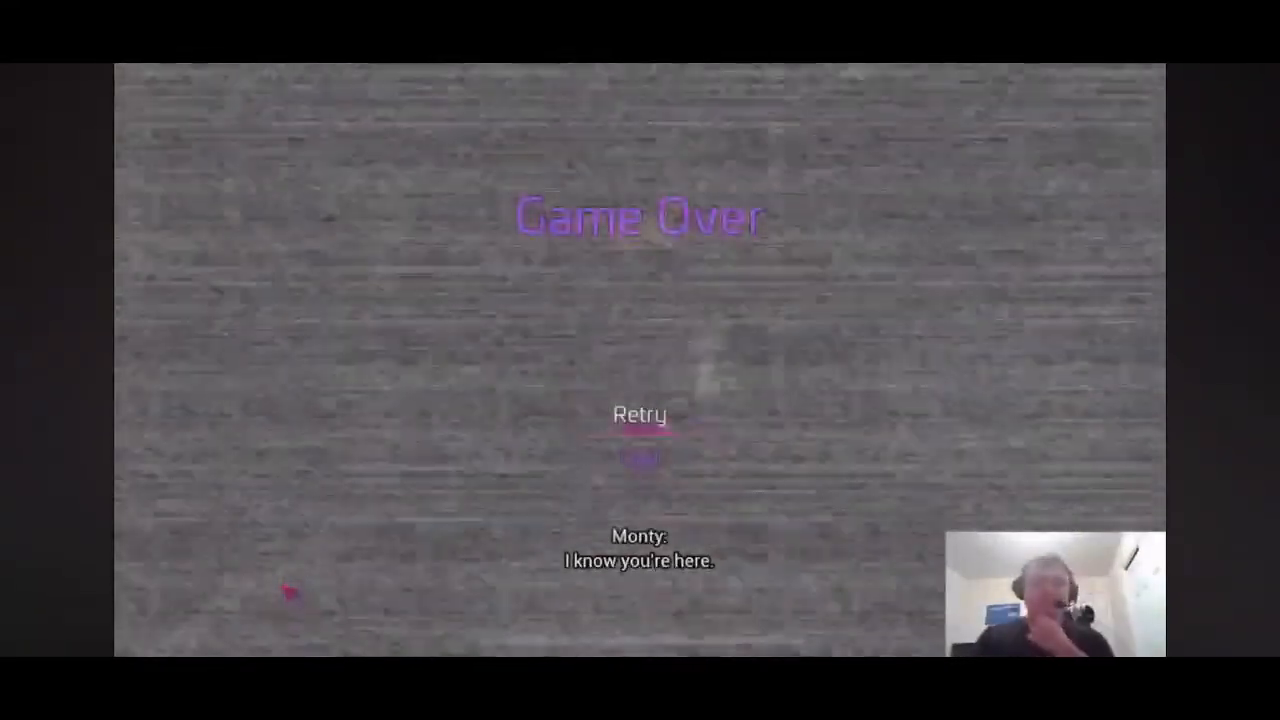
pyautogui.click(640, 414)
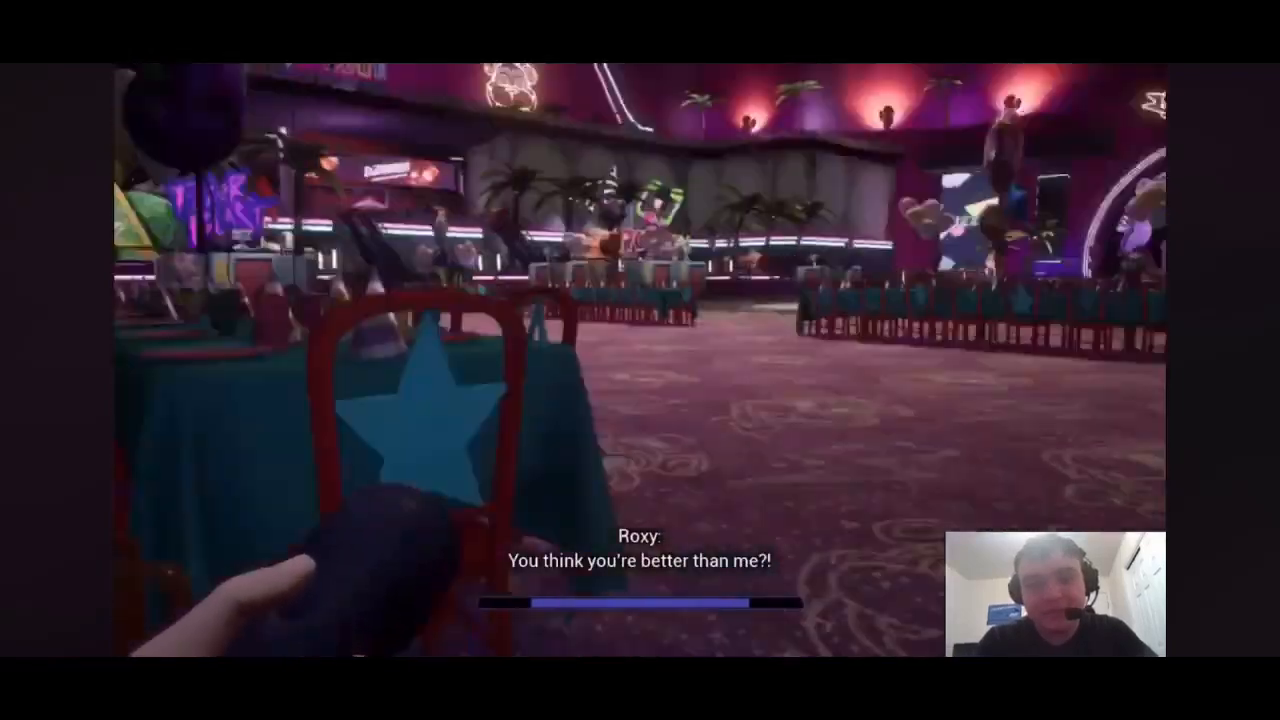
pyautogui.moveTo(640, 360)
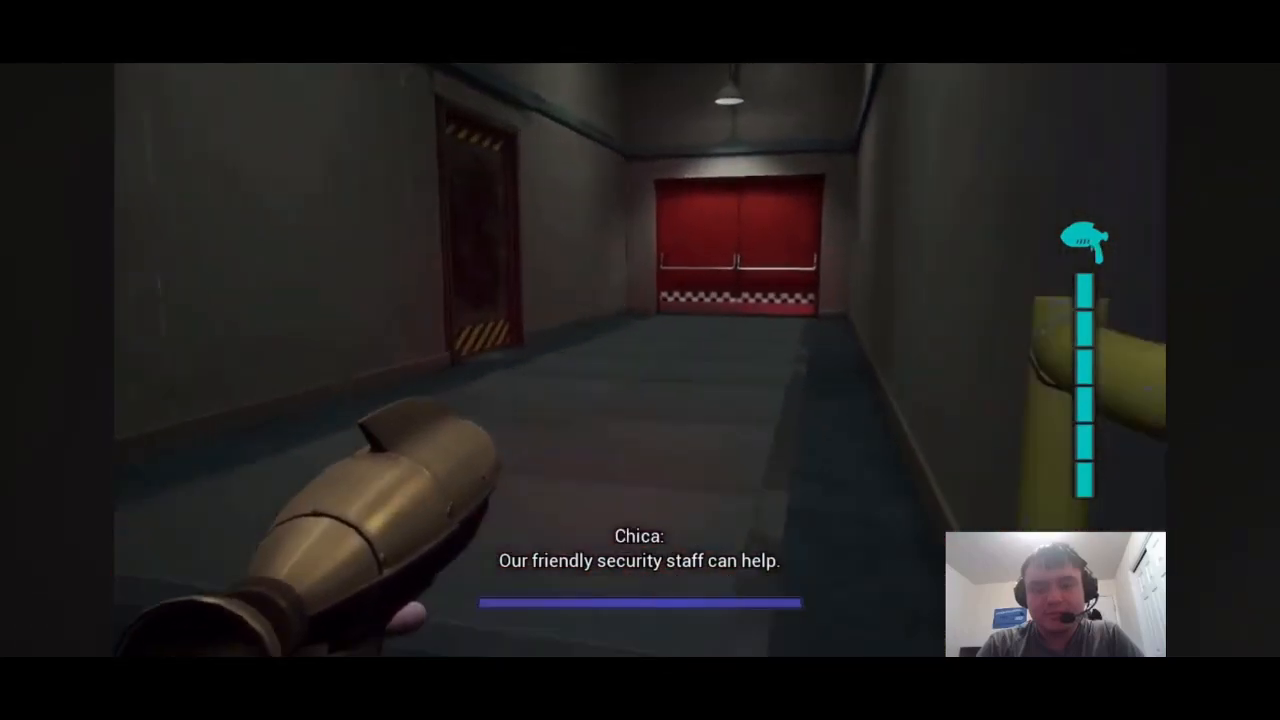
pyautogui.press('w')
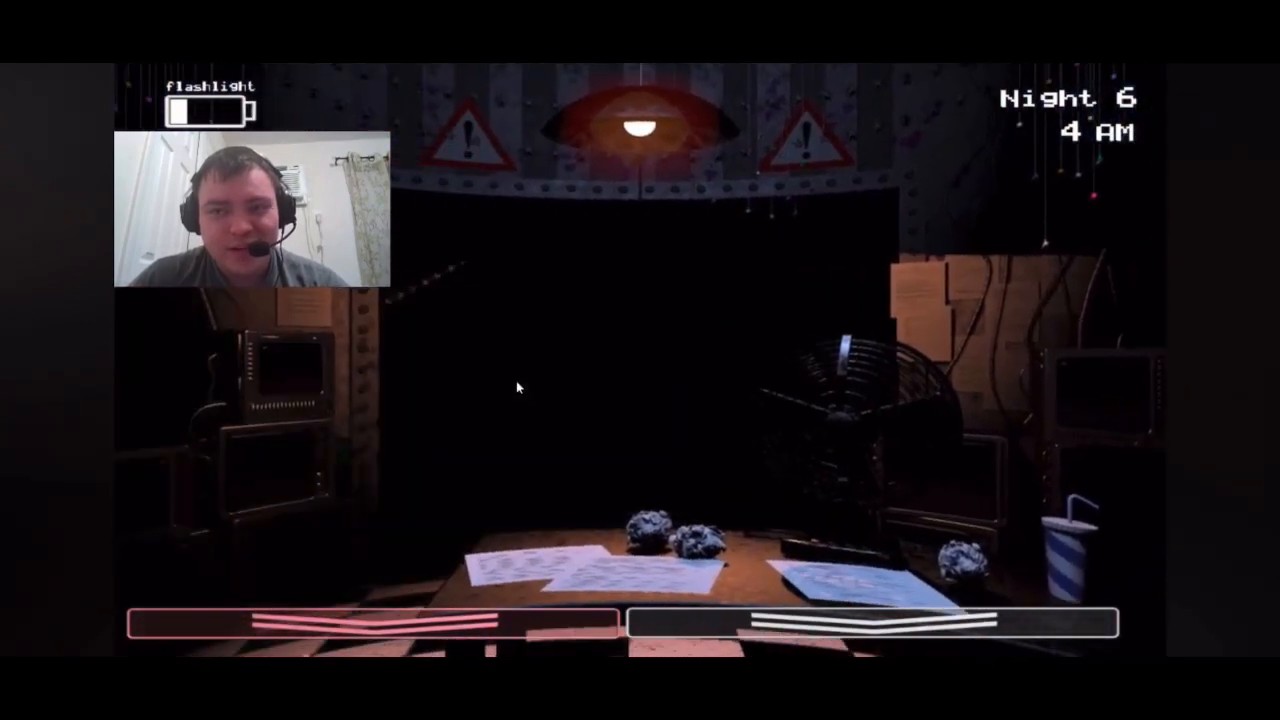
pyautogui.moveTo(1076, 418)
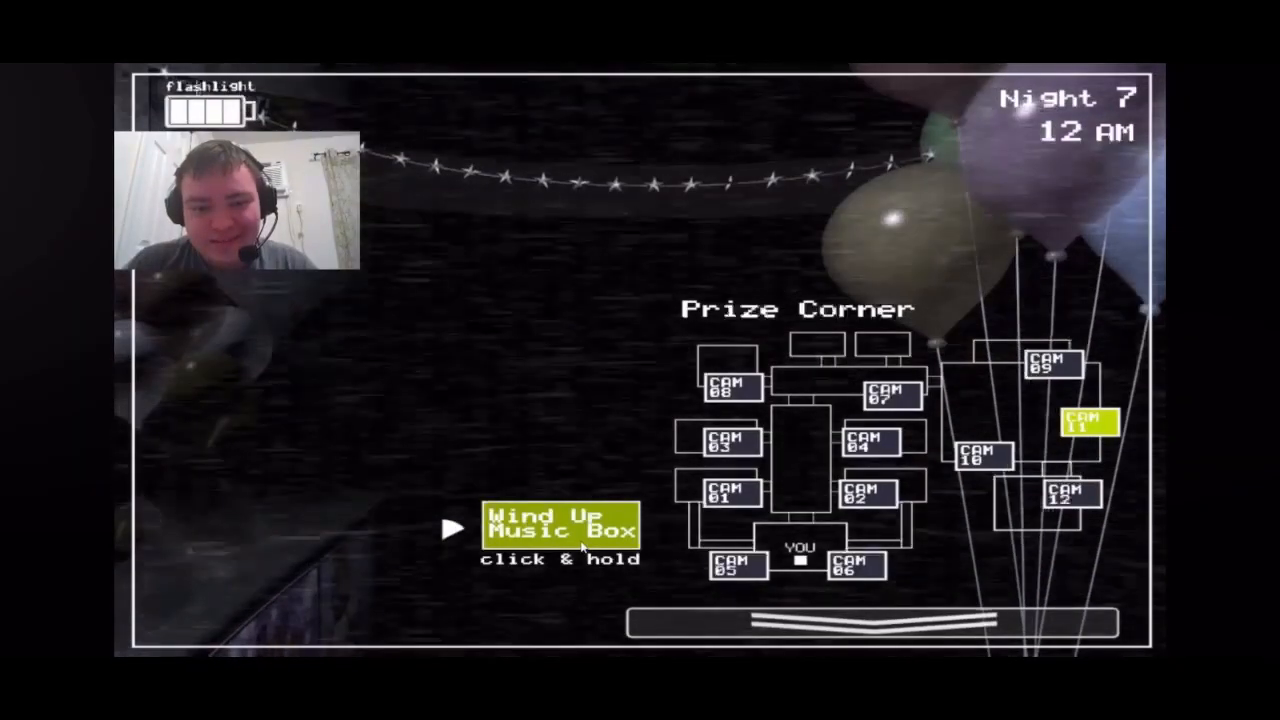
pyautogui.click(880, 644)
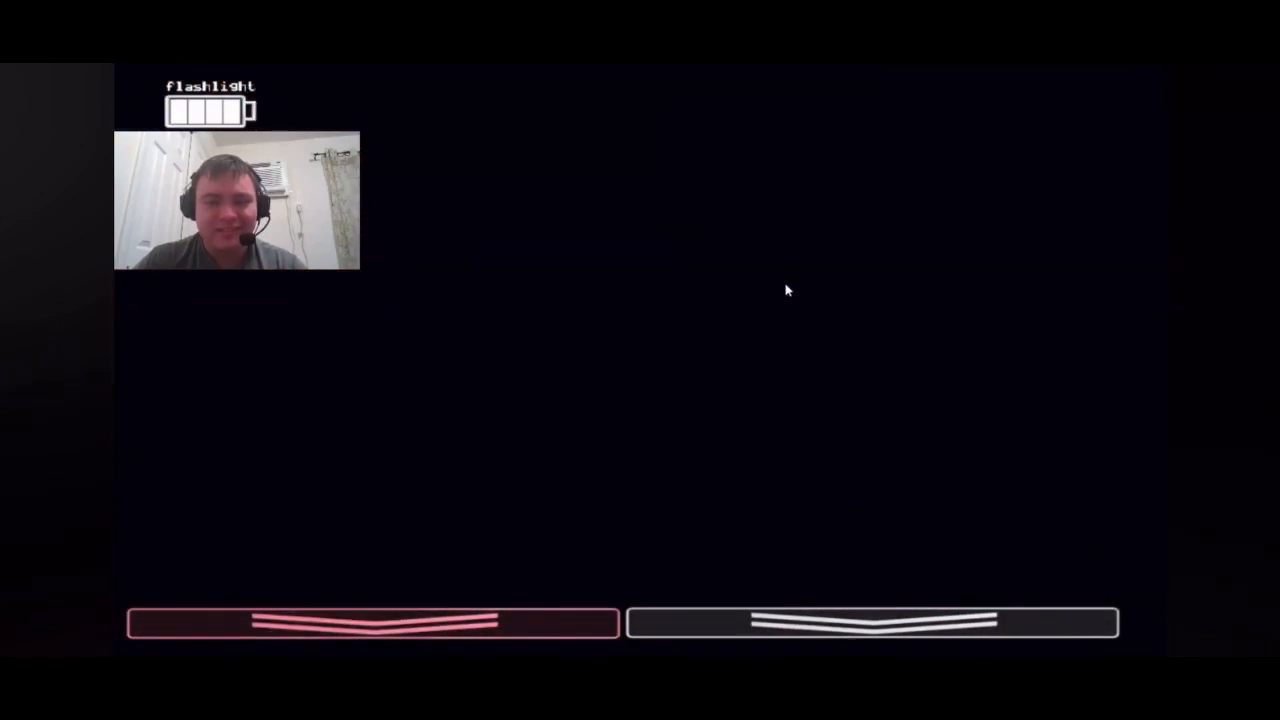
pyautogui.moveTo(770, 370)
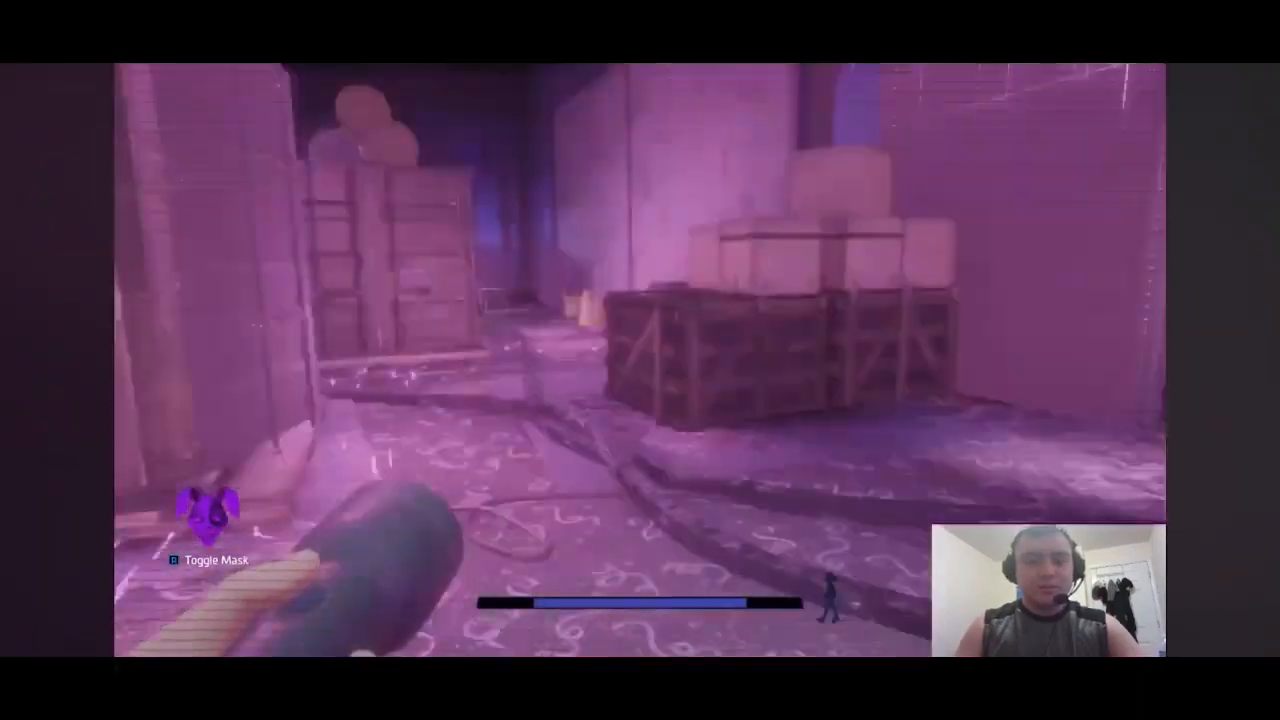
pyautogui.press('b')
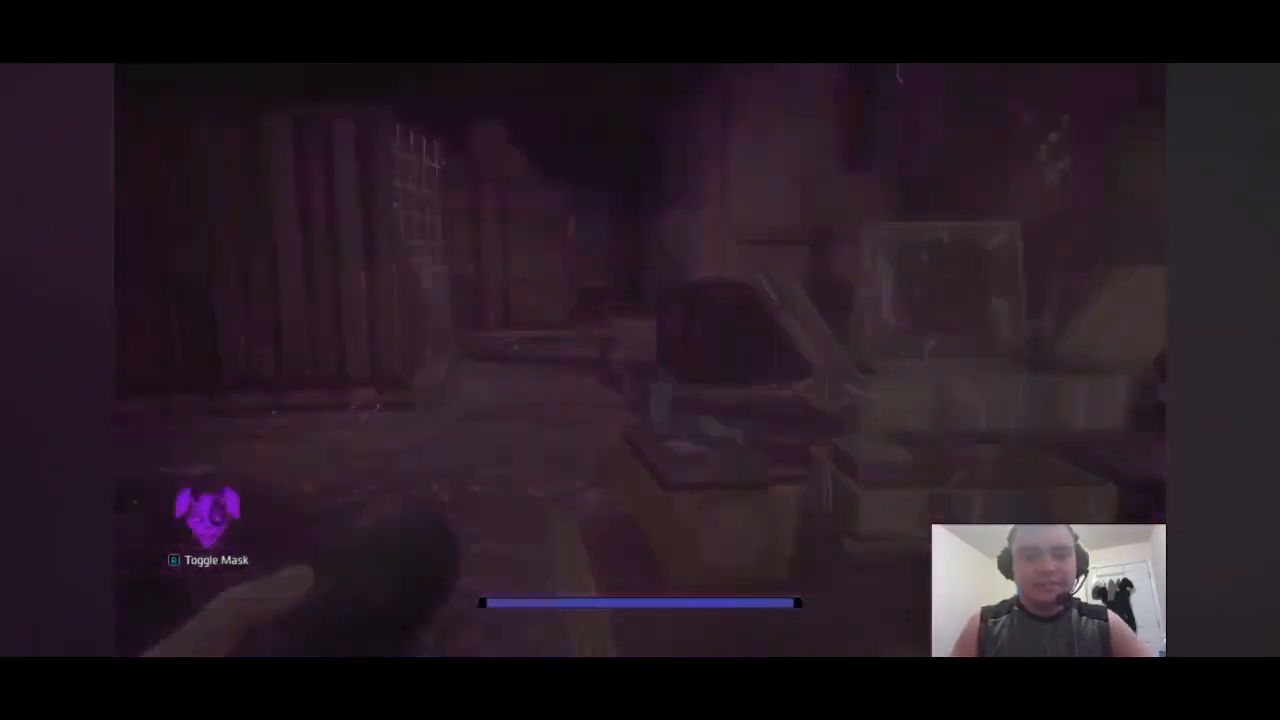